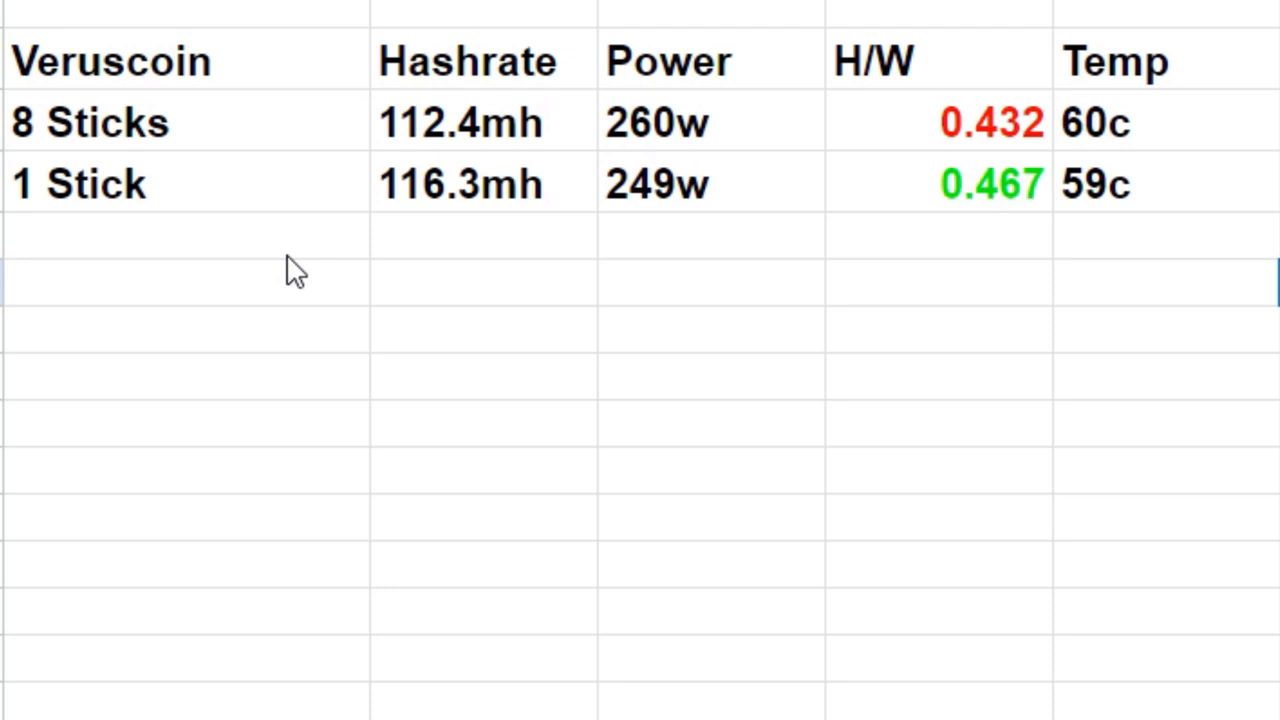
mouse_move(238, 204)
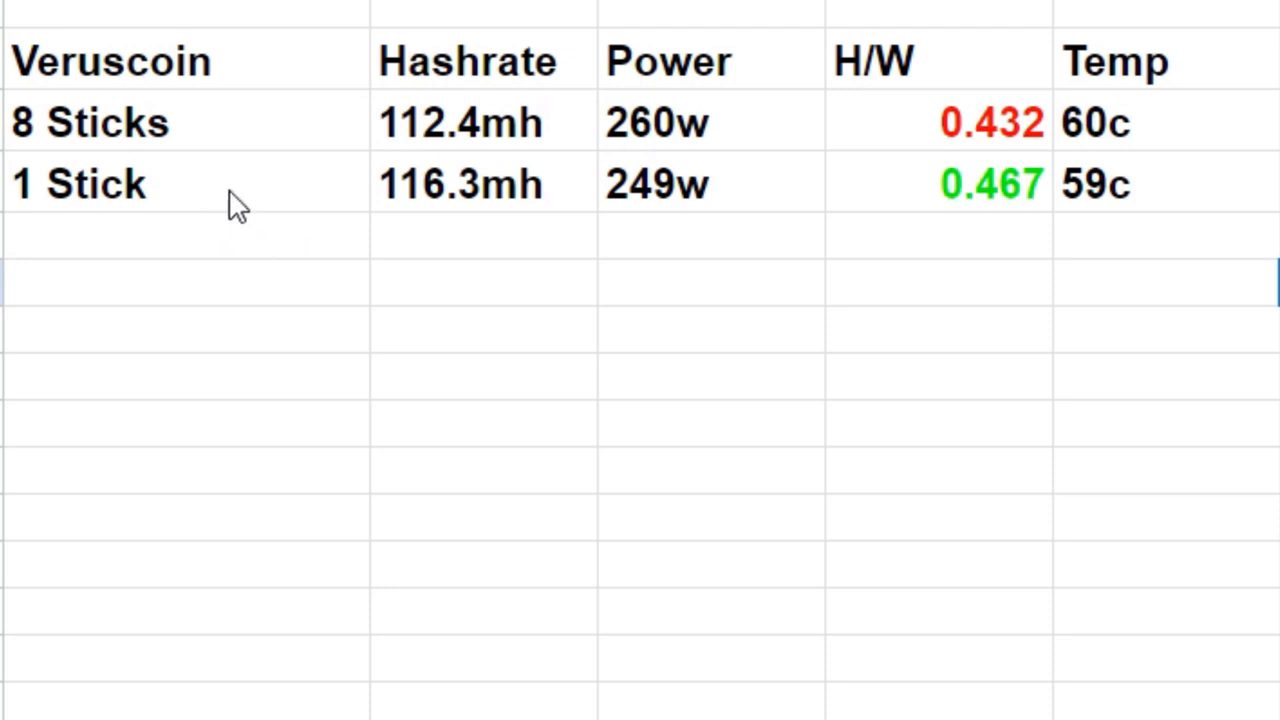
mouse_move(948, 200)
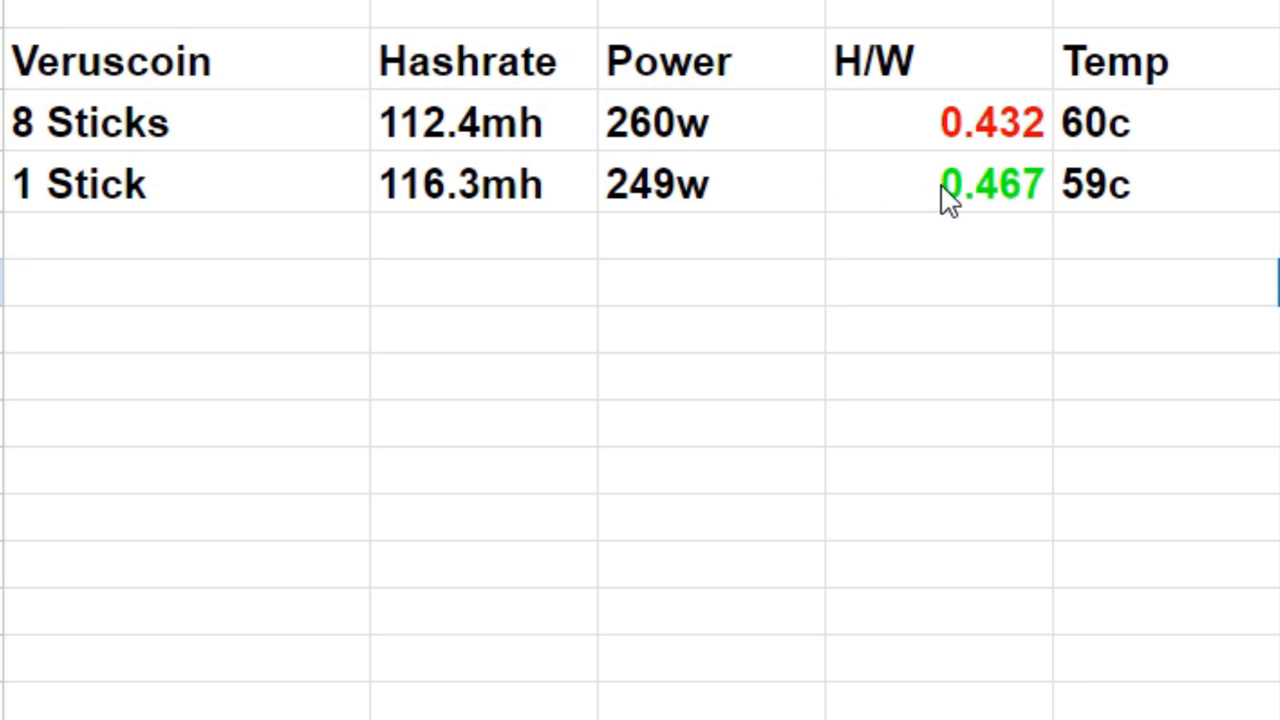
mouse_move(556, 248)
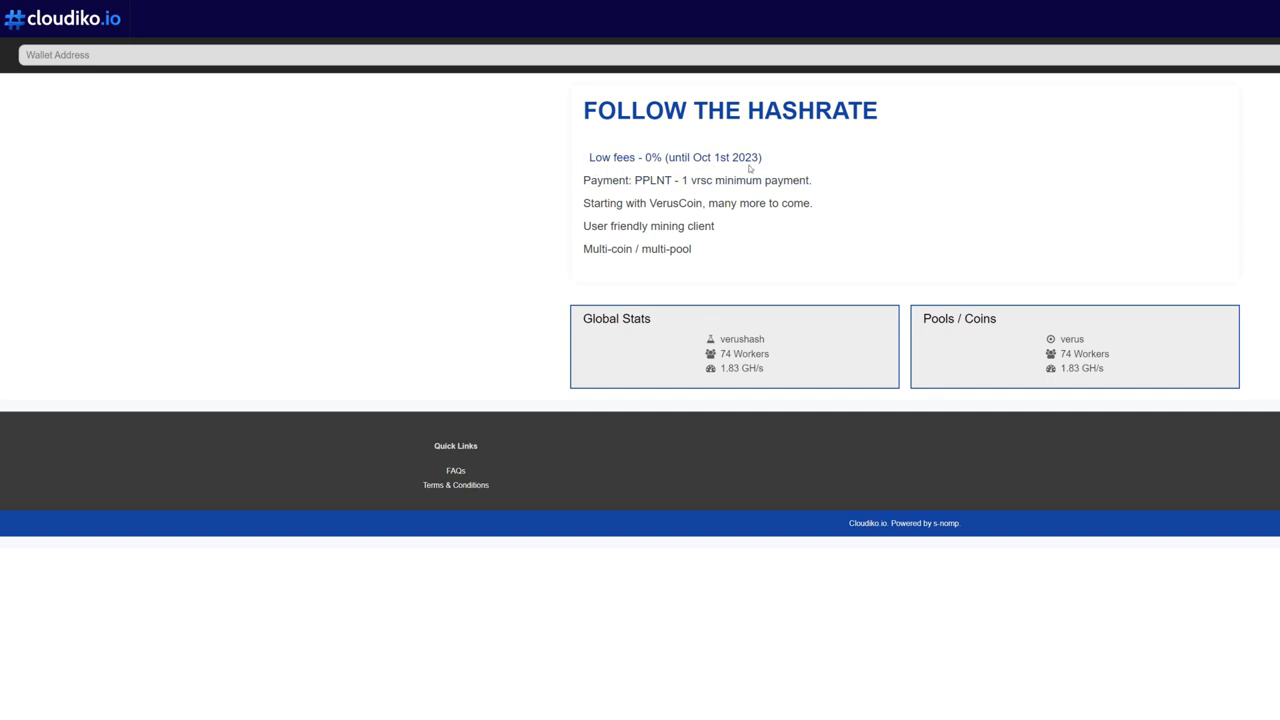
mouse_move(1180, 202)
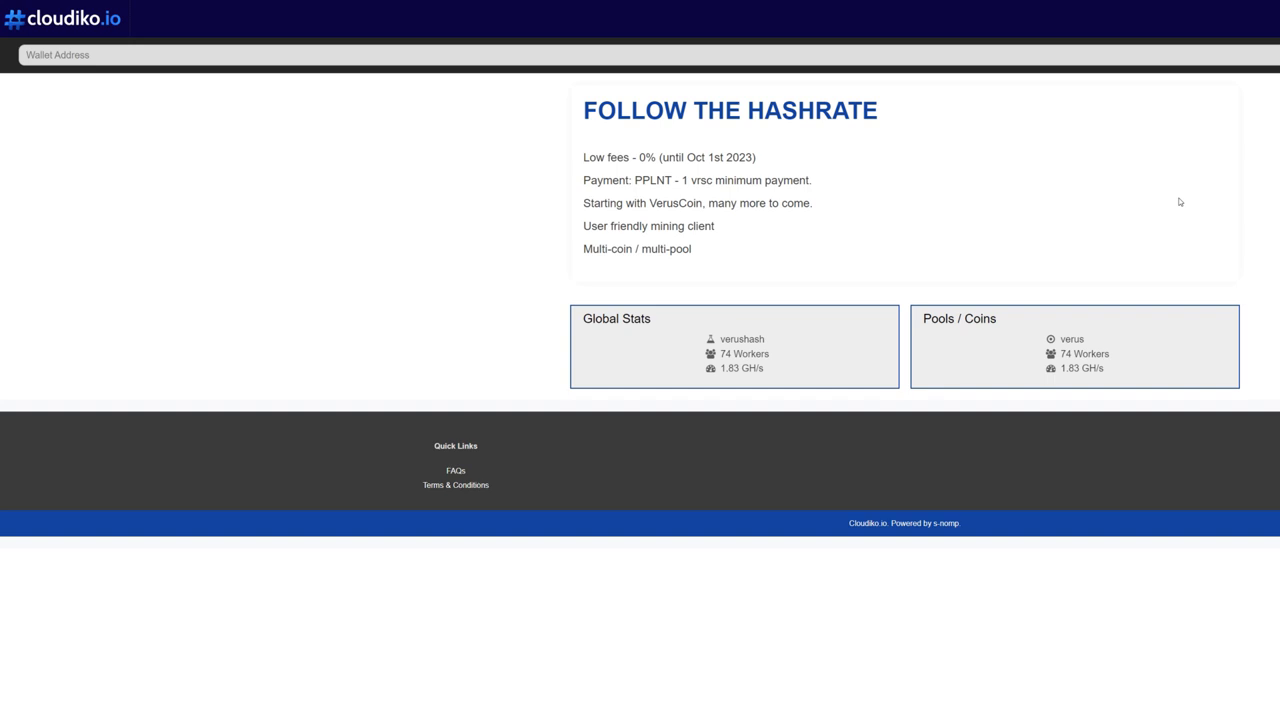